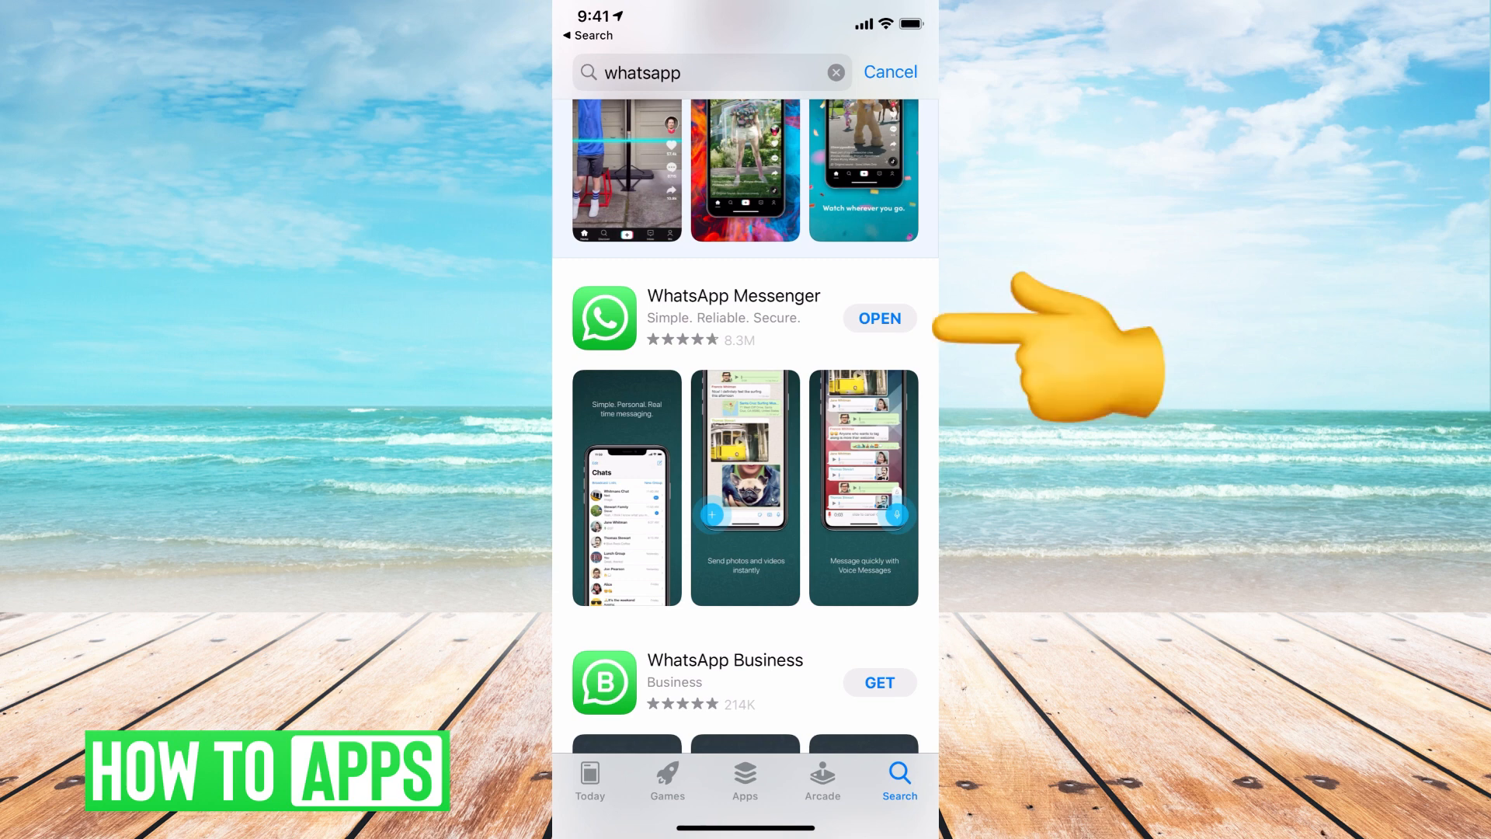
Launch the installed WhatsApp Messenger from the App Store search results.
click(877, 318)
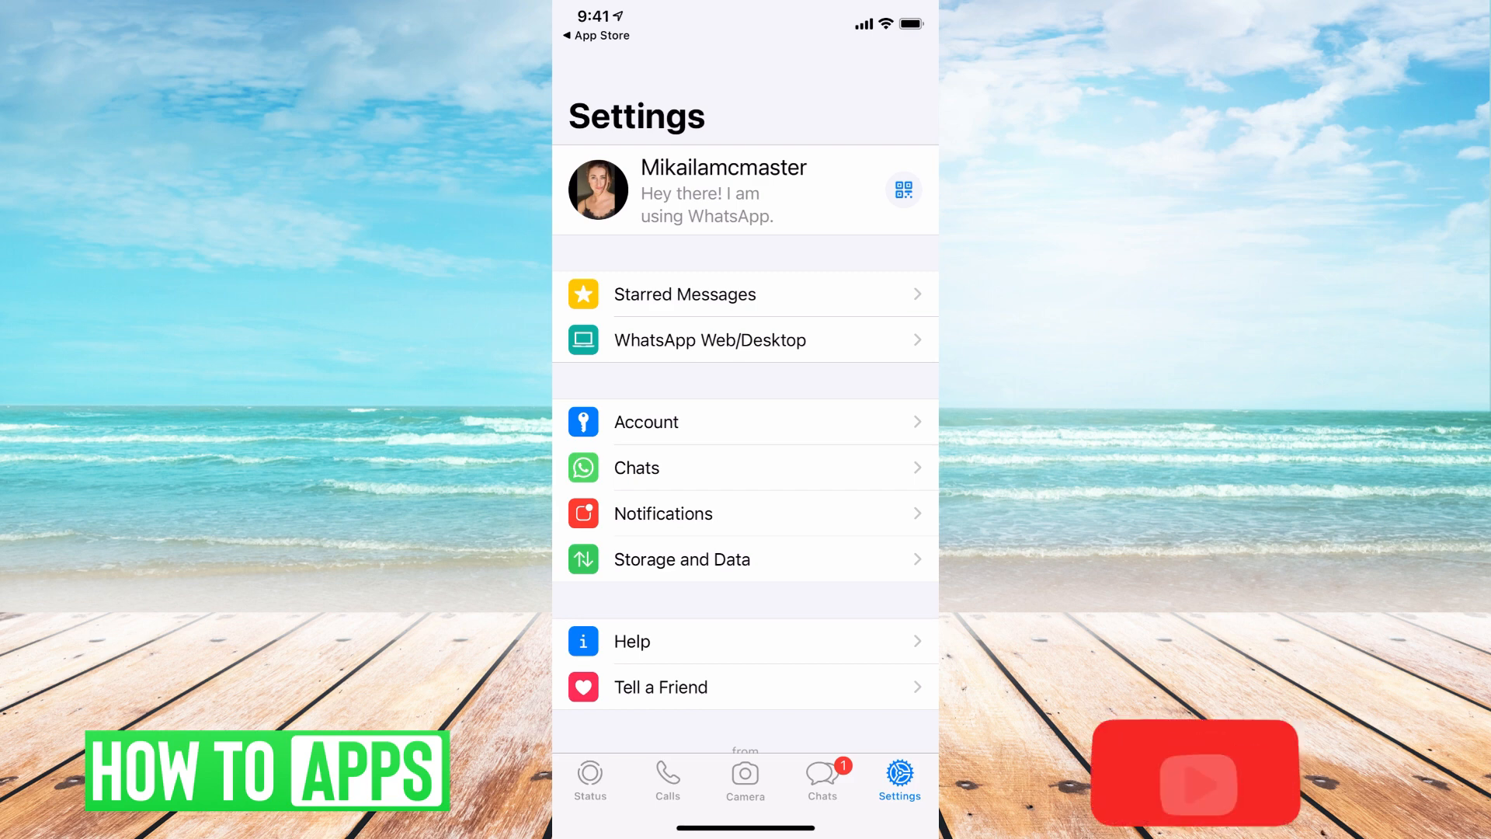
Begin linking a device from WhatsApp Web/Desktop and verify with Face ID.
click(710, 340)
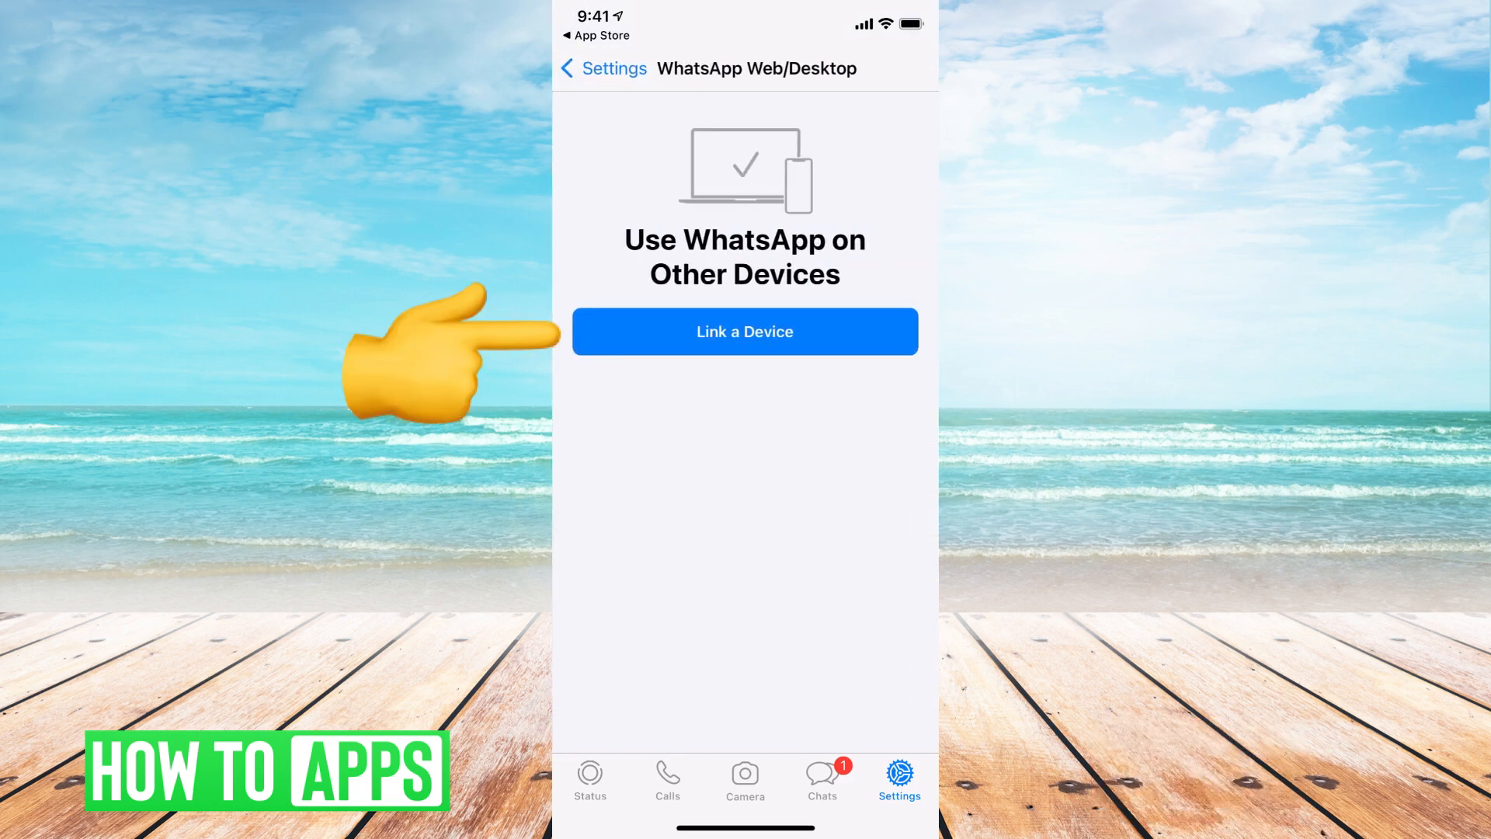
click(744, 331)
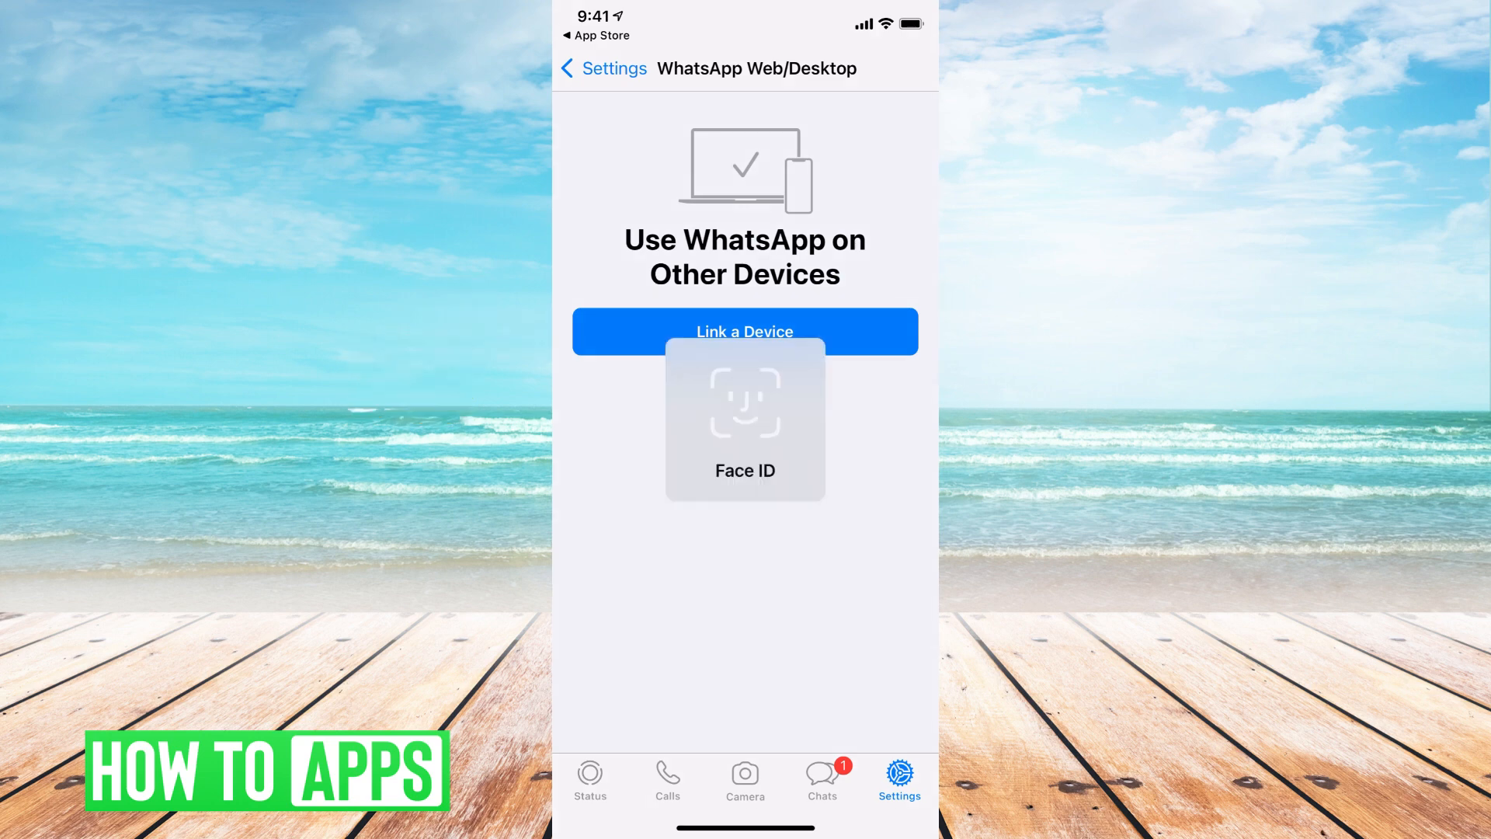
click(744, 330)
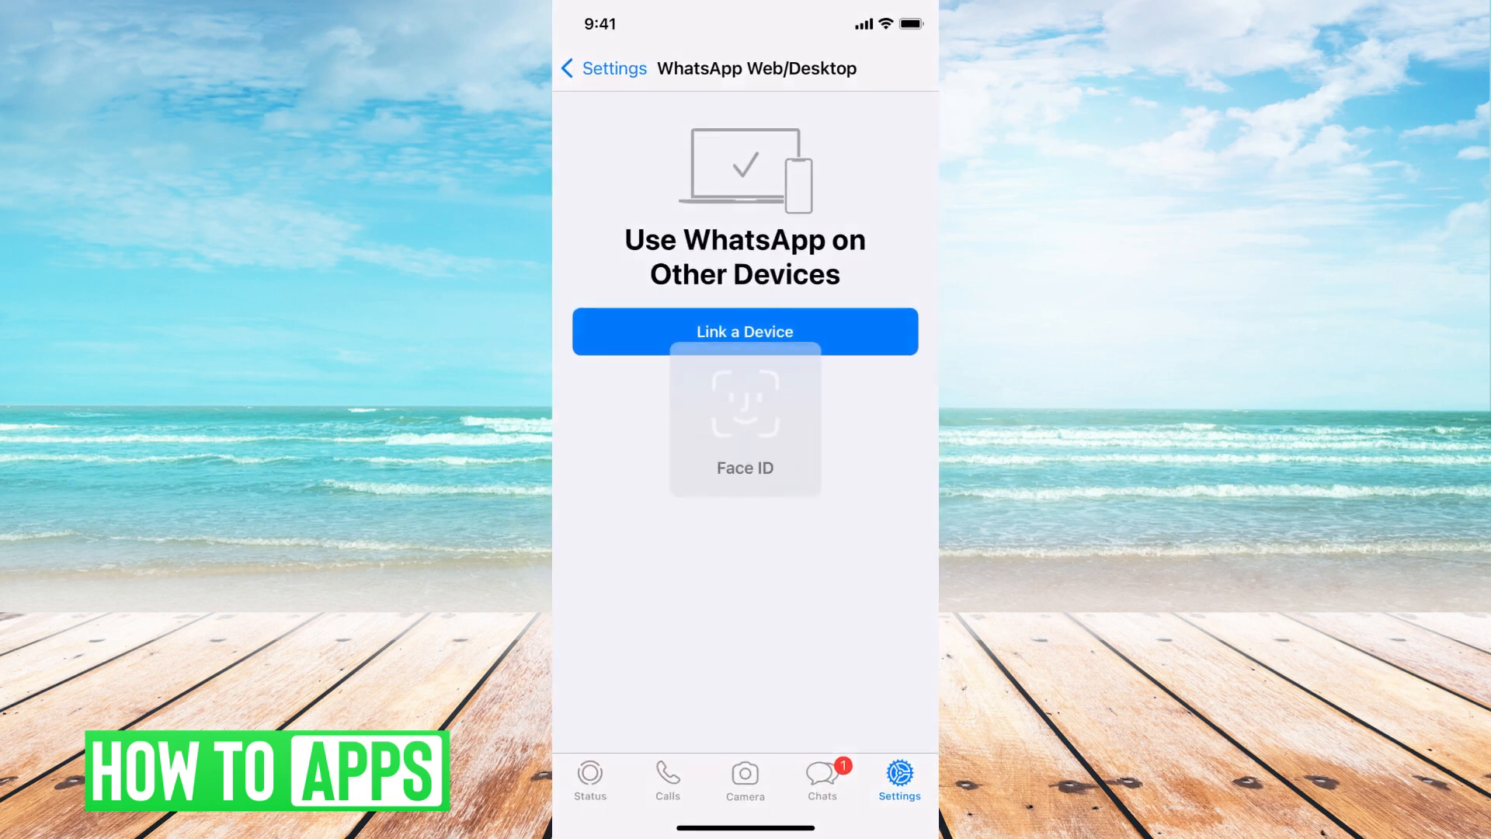
View the Account options and return to the main Settings list.
click(744, 331)
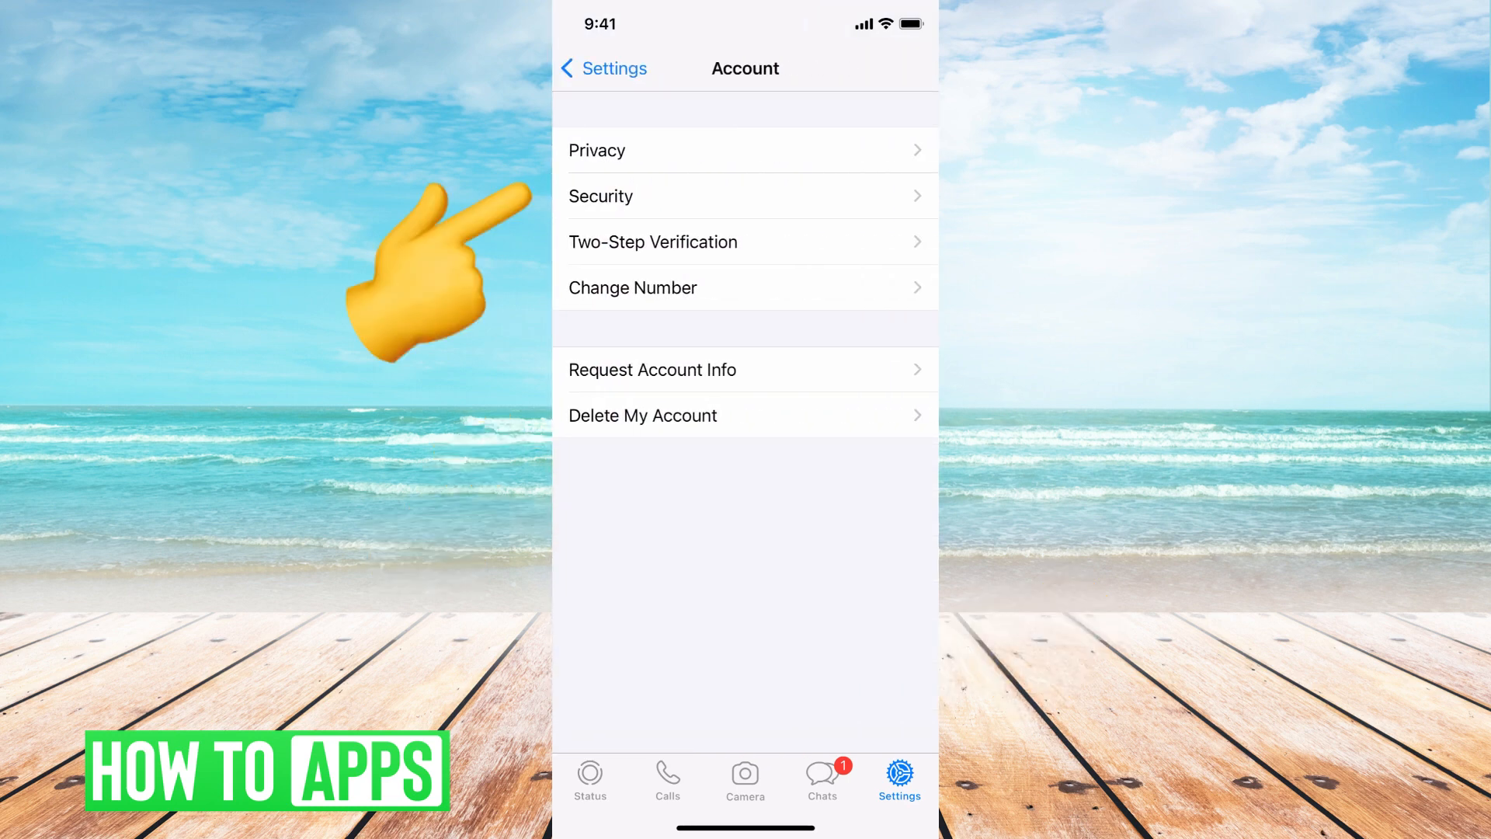
click(603, 68)
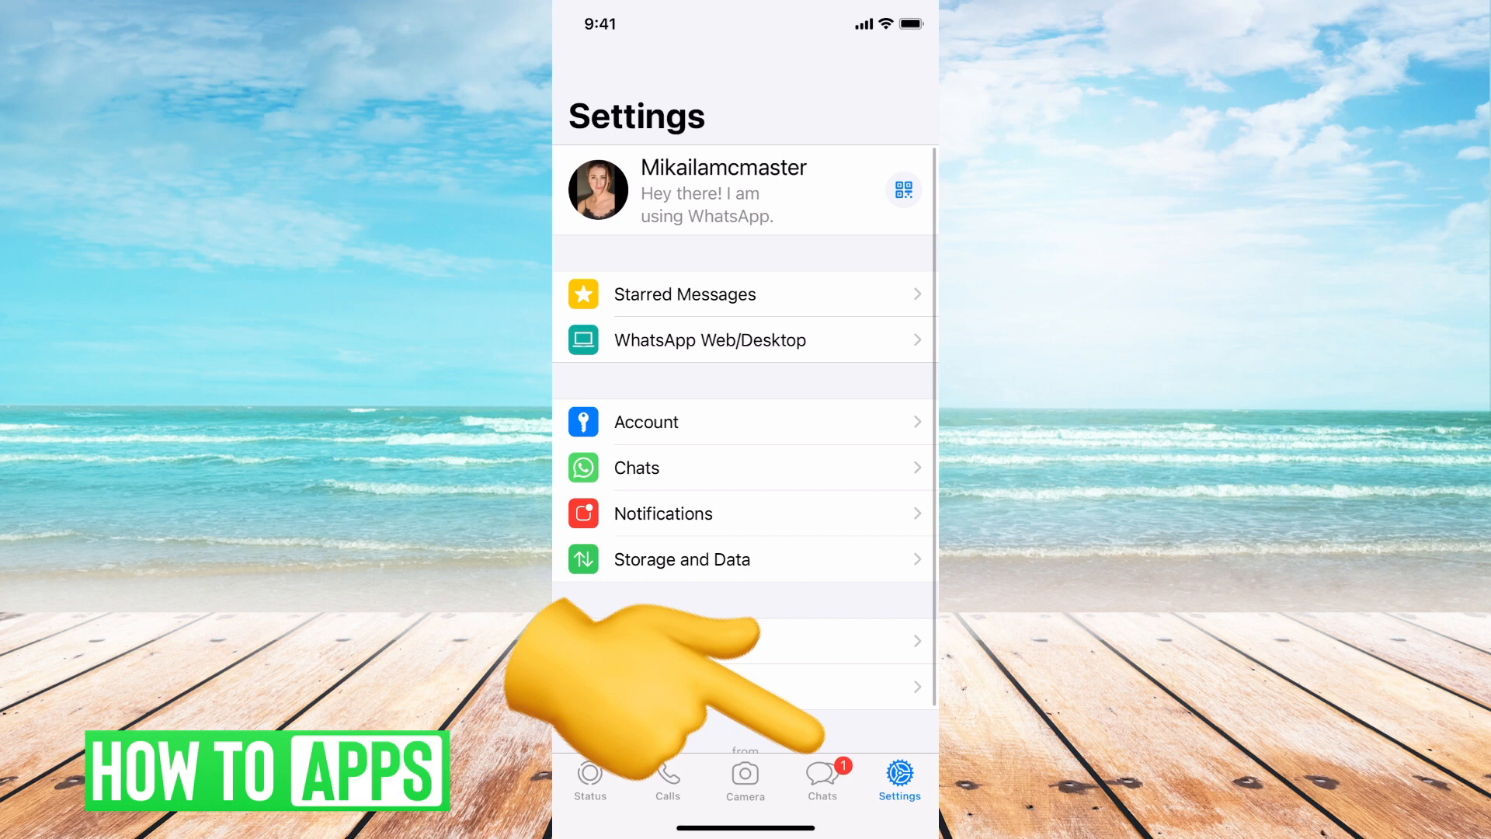
Browse through the Chats list.
click(821, 775)
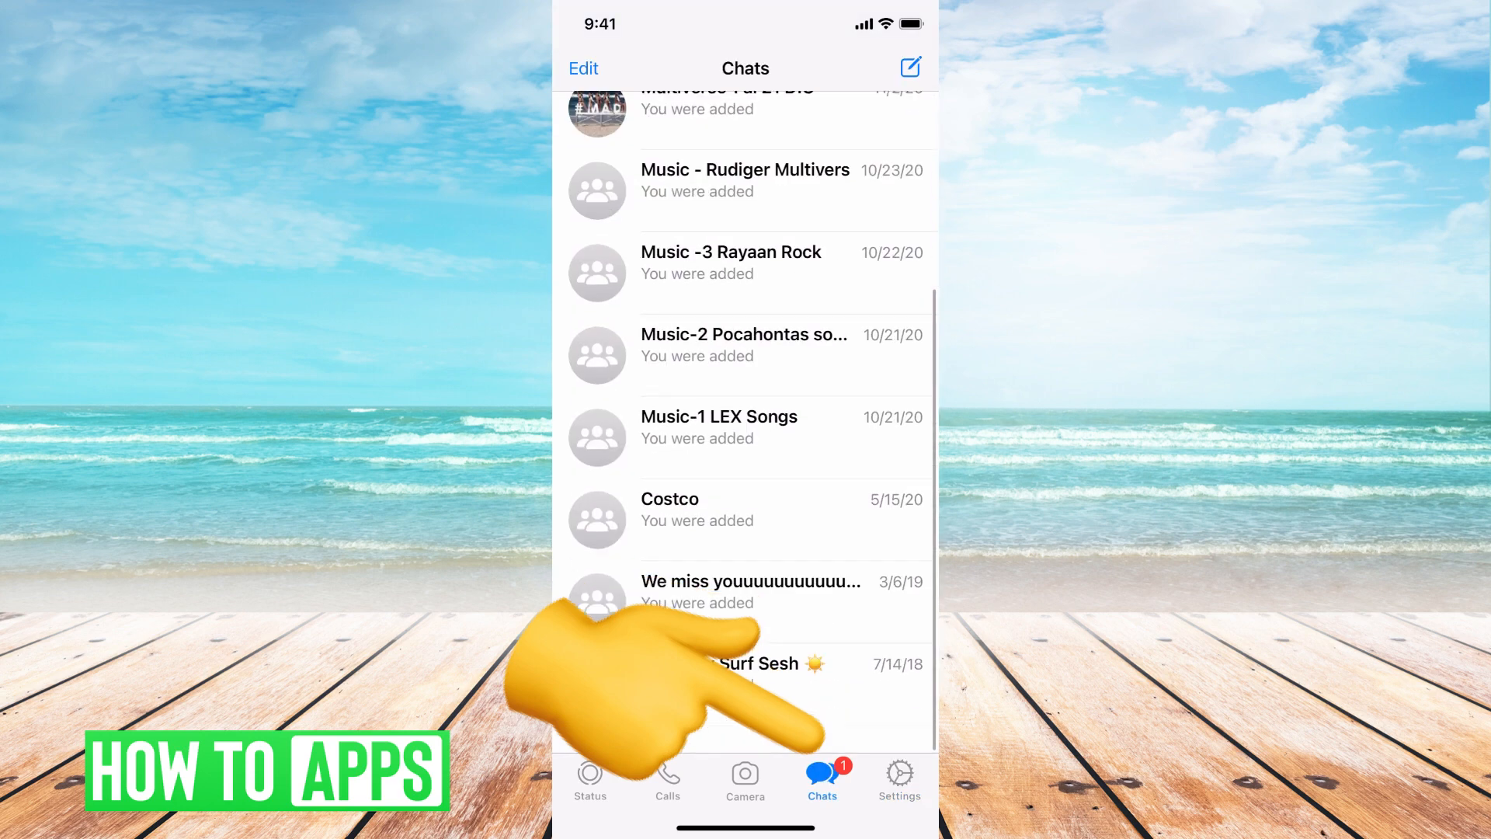
scroll(down, 3)
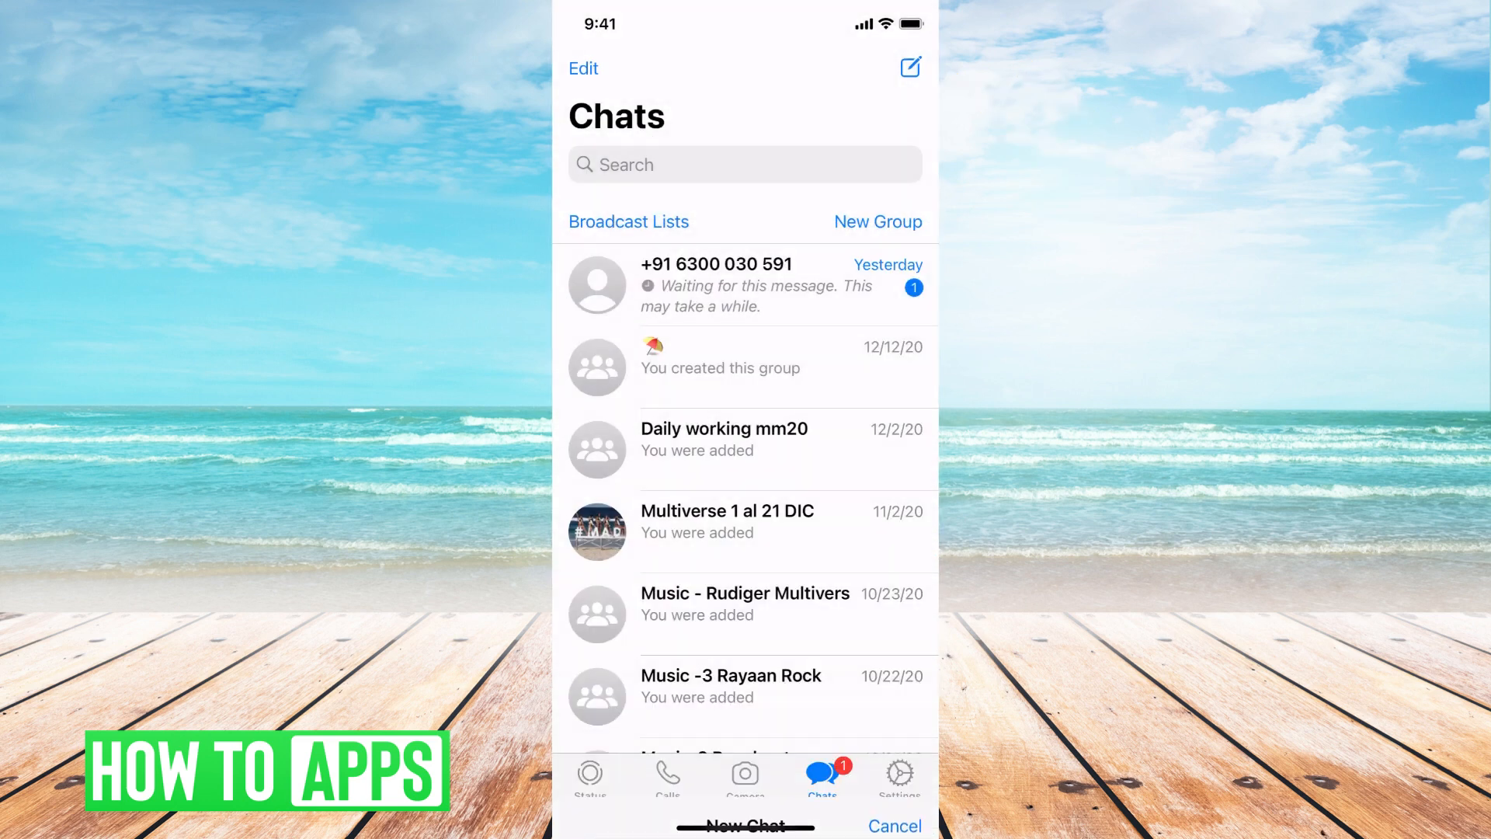
click(891, 824)
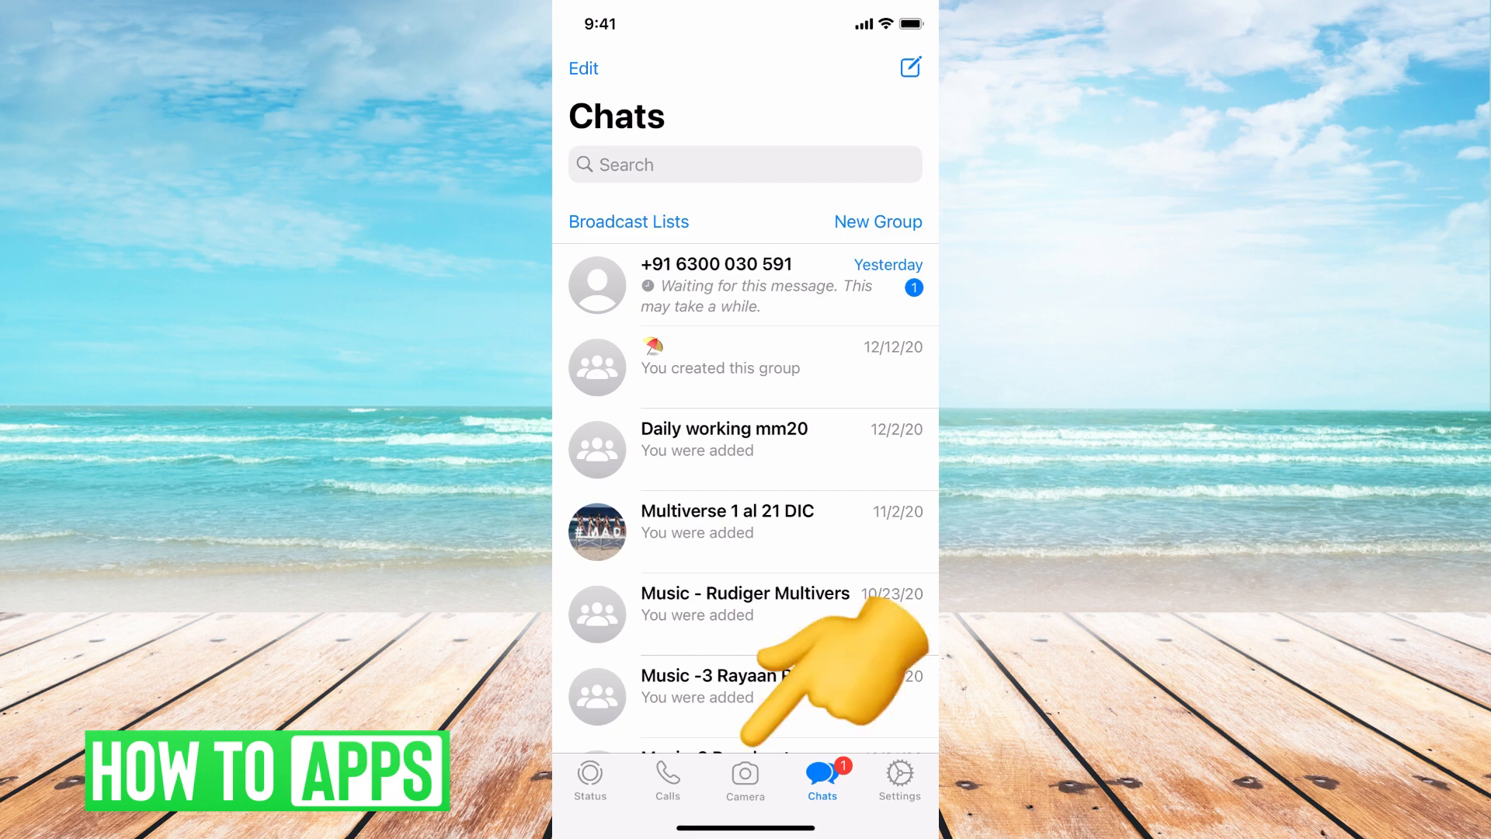
Visit Calls, start and cancel a New Call, then land on Status updates.
click(666, 779)
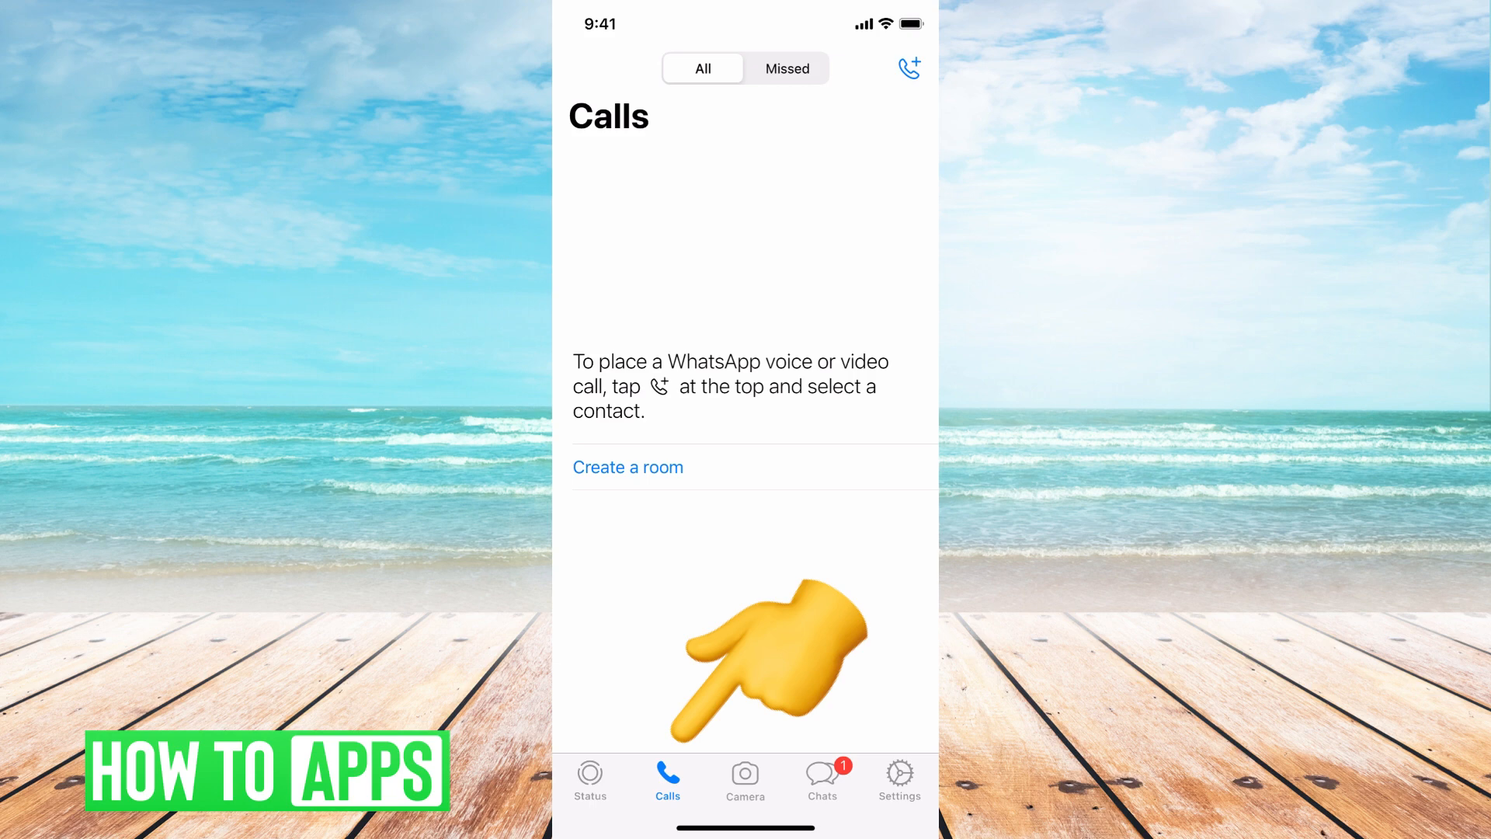
click(907, 67)
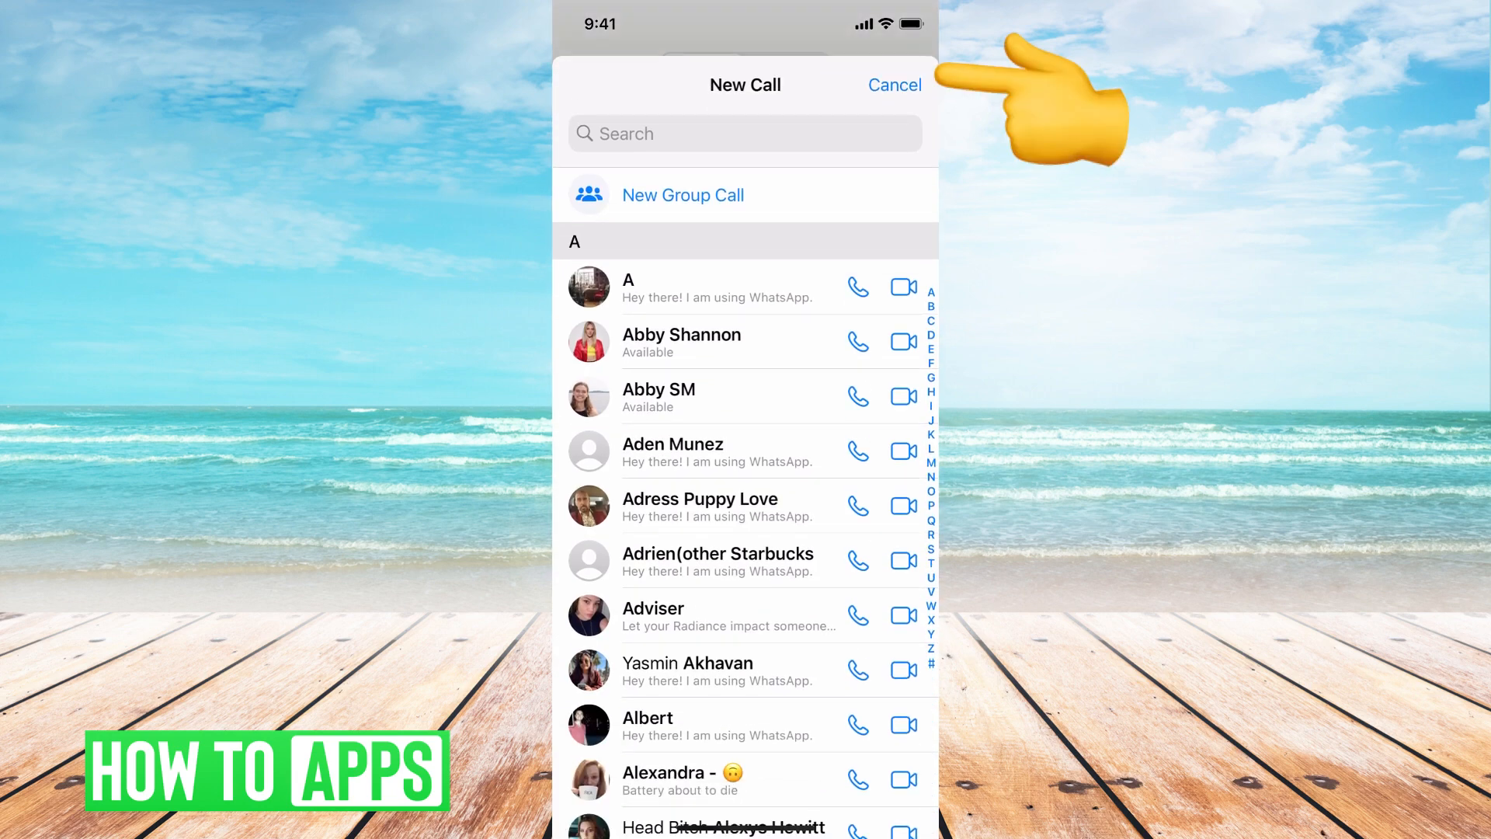
click(893, 83)
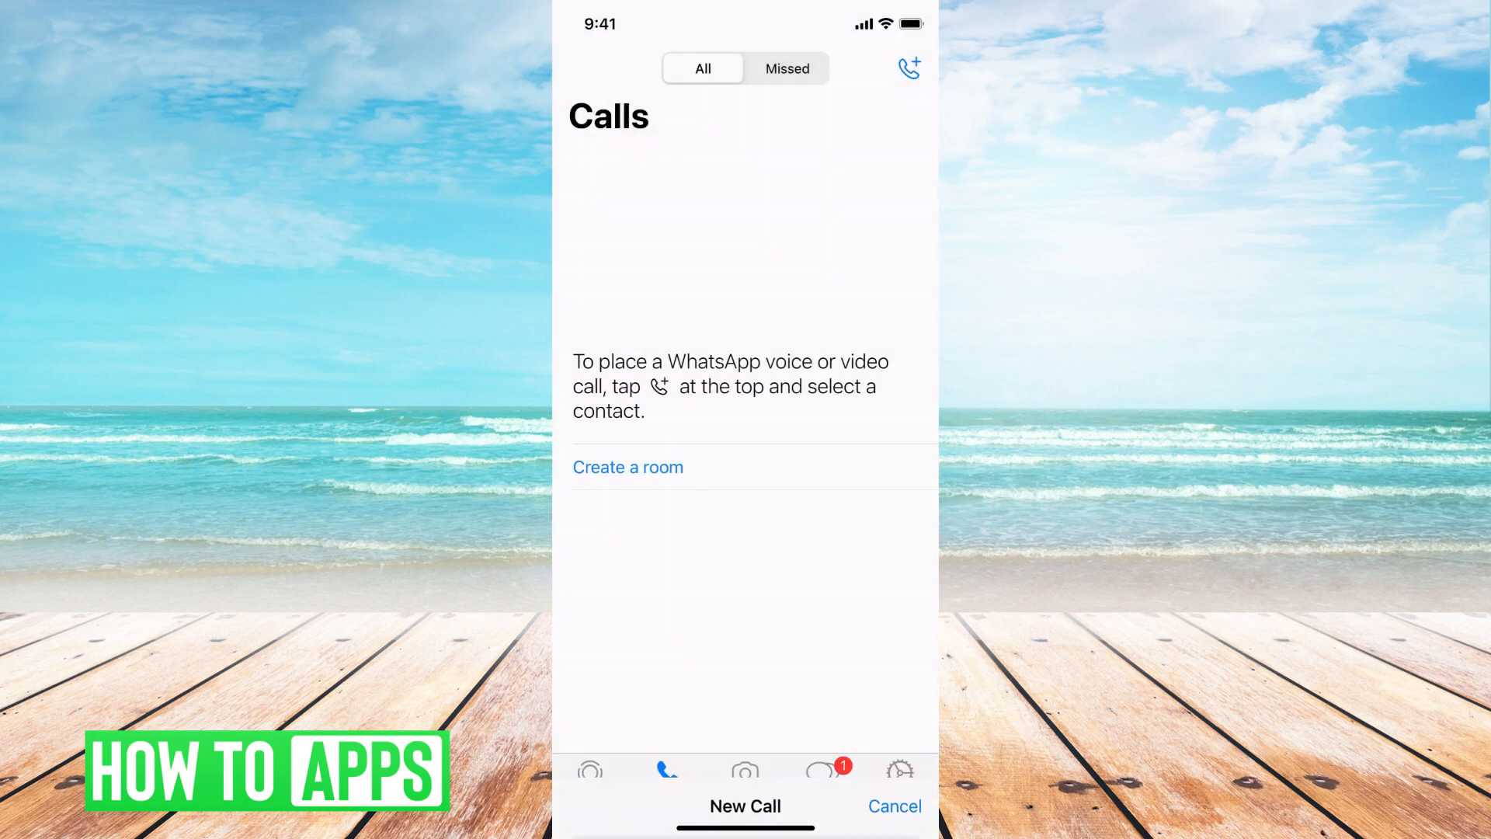
click(590, 775)
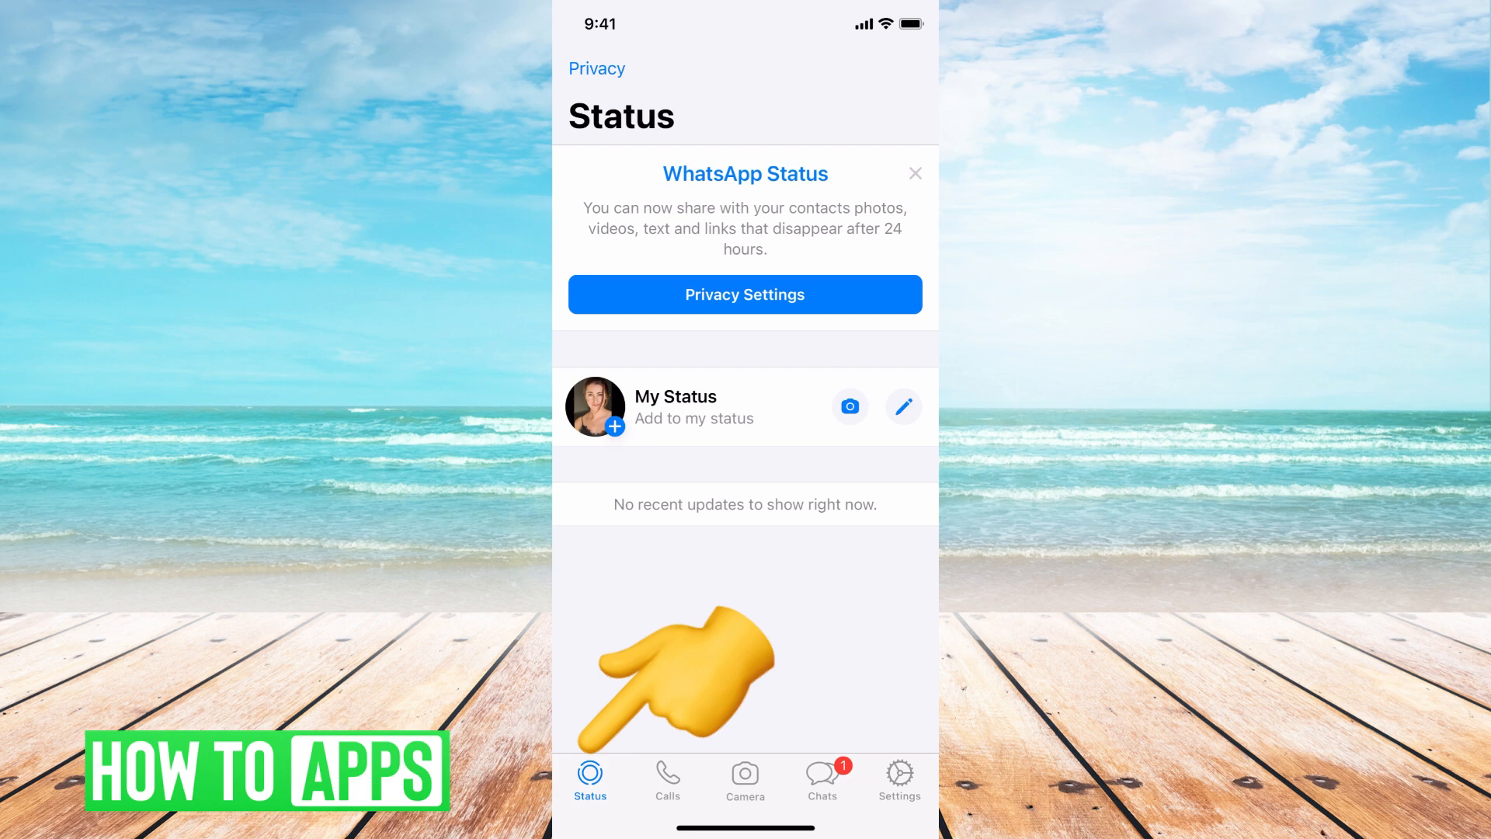